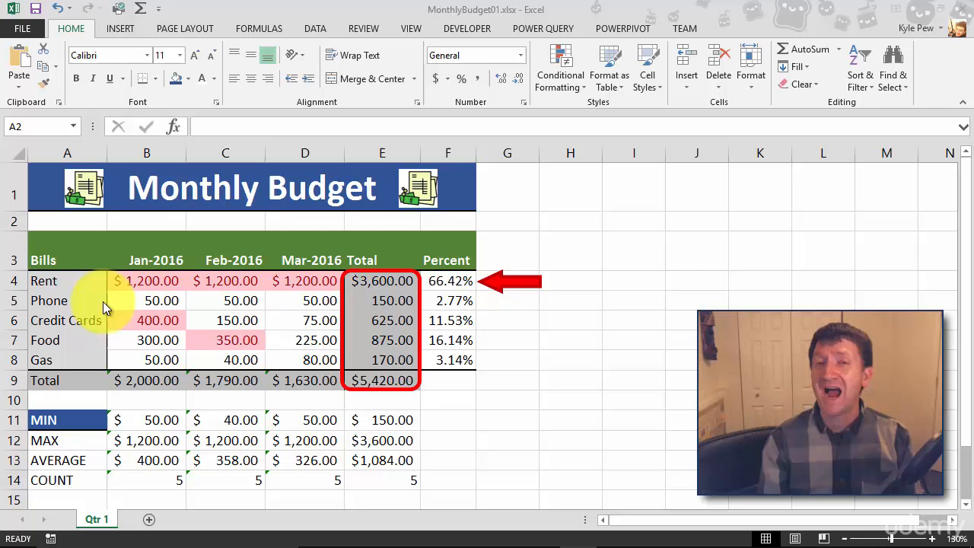
pyautogui.moveTo(262, 358)
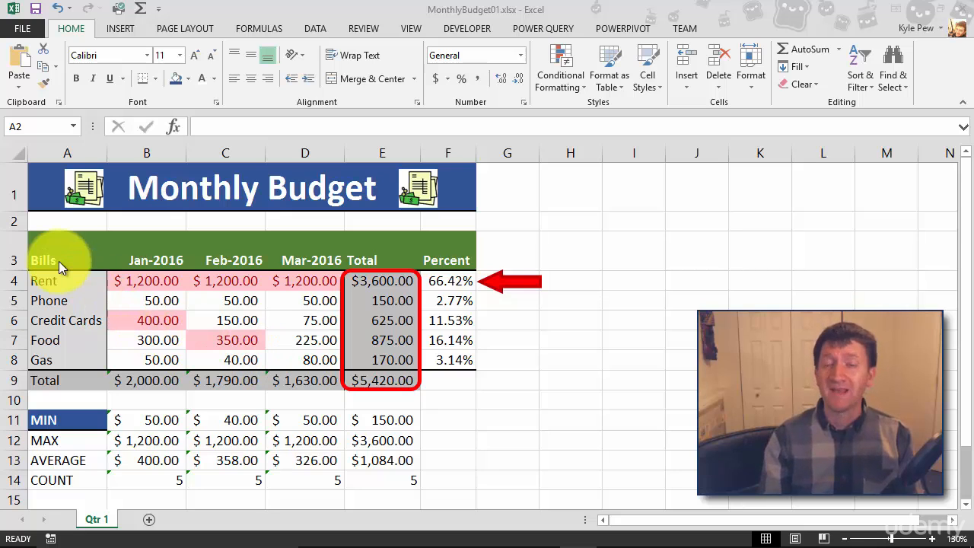
# Step: Select the Bills names with their Jan-2016 to Mar-2016 amounts, headers included (A3:D8)
pyautogui.click(67, 259)
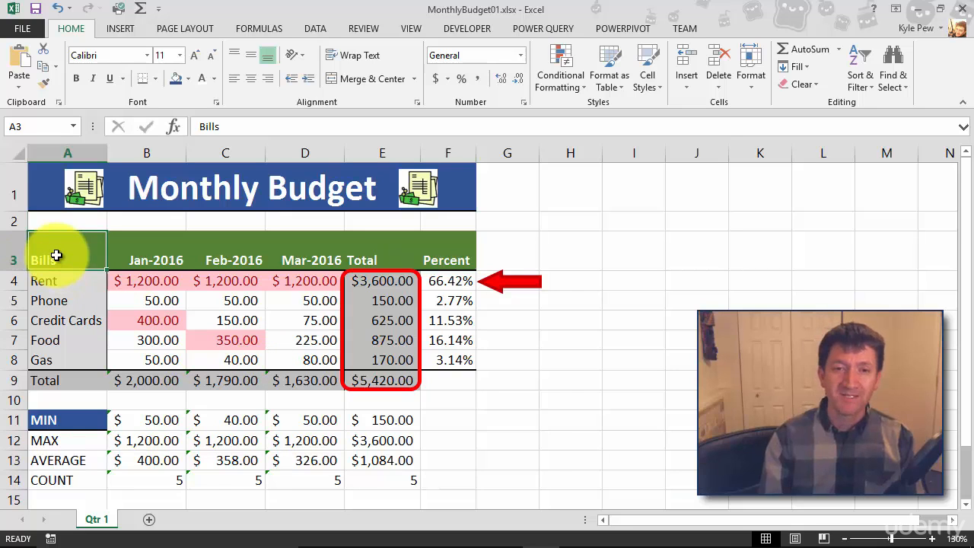
pyautogui.moveTo(67, 260); pyautogui.dragTo(146, 300)
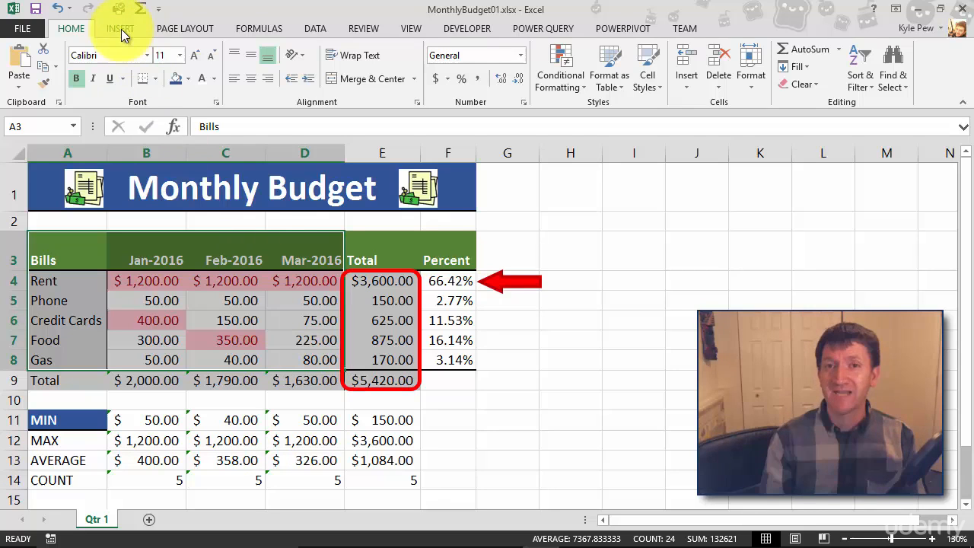
# Step: Insert a 2-D Clustered Column chart of the January–March bill amounts
pyautogui.click(120, 28)
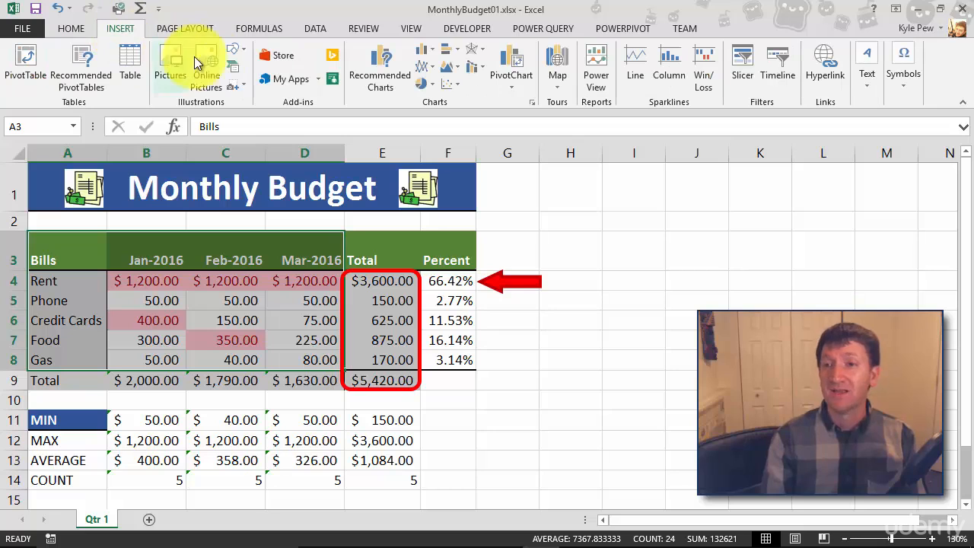
pyautogui.moveTo(431, 118)
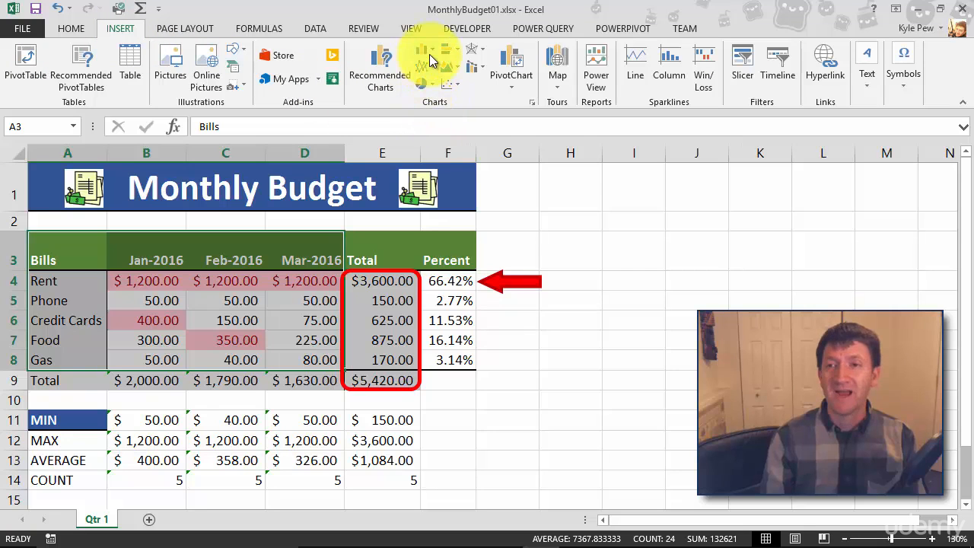
pyautogui.click(426, 54)
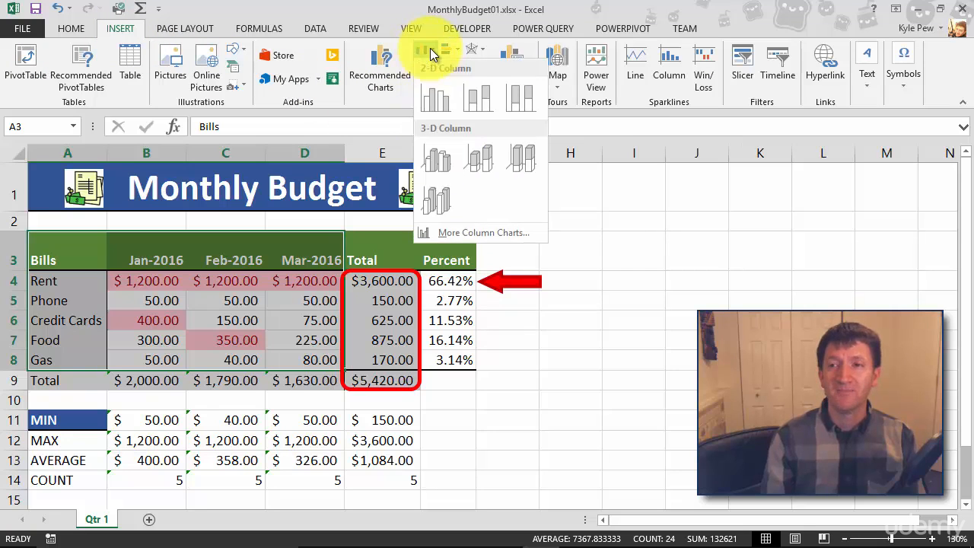
pyautogui.click(436, 97)
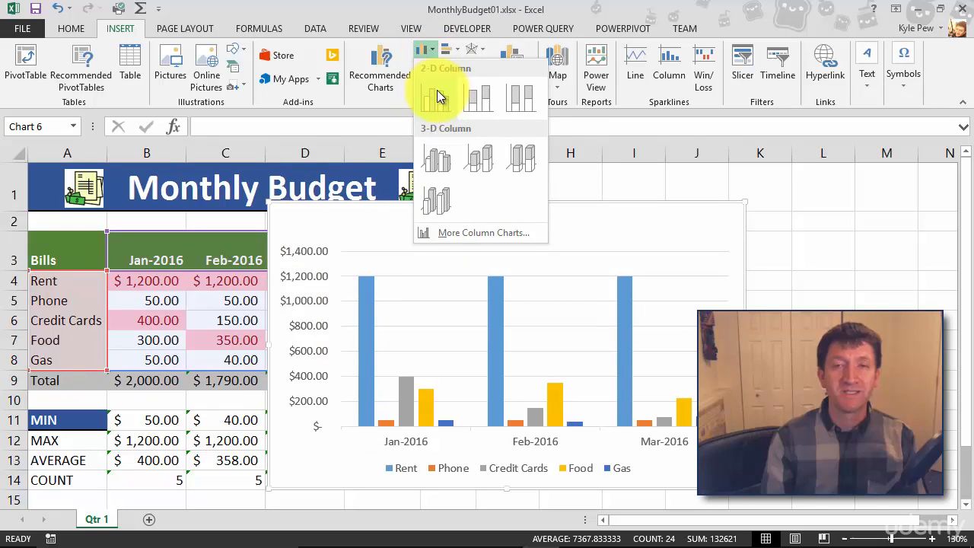
pyautogui.moveTo(443, 98)
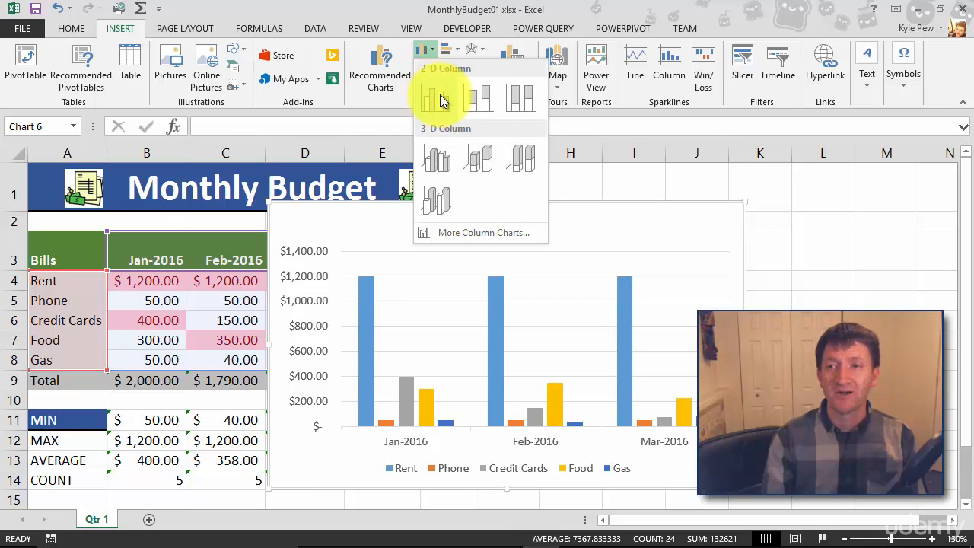
pyautogui.click(436, 98)
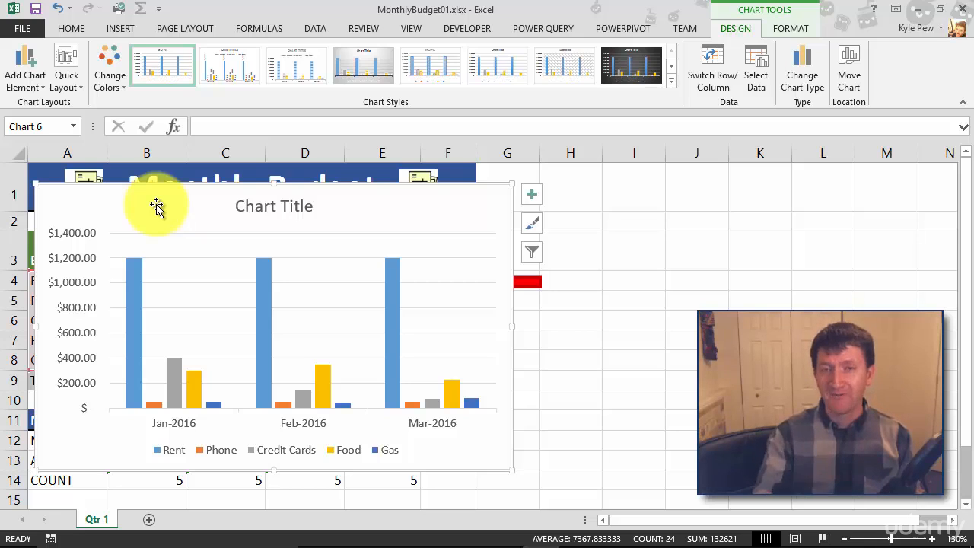
pyautogui.moveTo(126, 211)
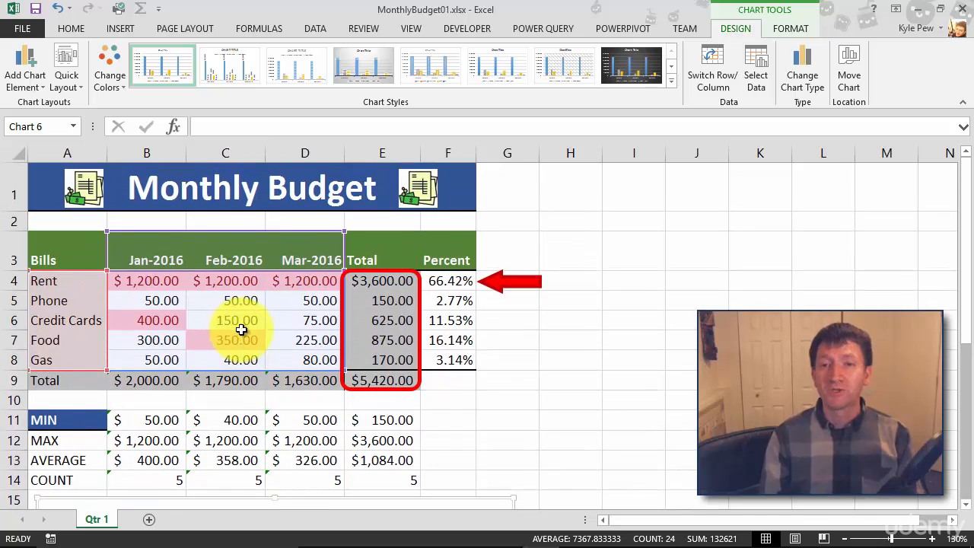
# Step: Scroll down to view the chart positioned beneath the Monthly Budget table
pyautogui.scroll(-3)
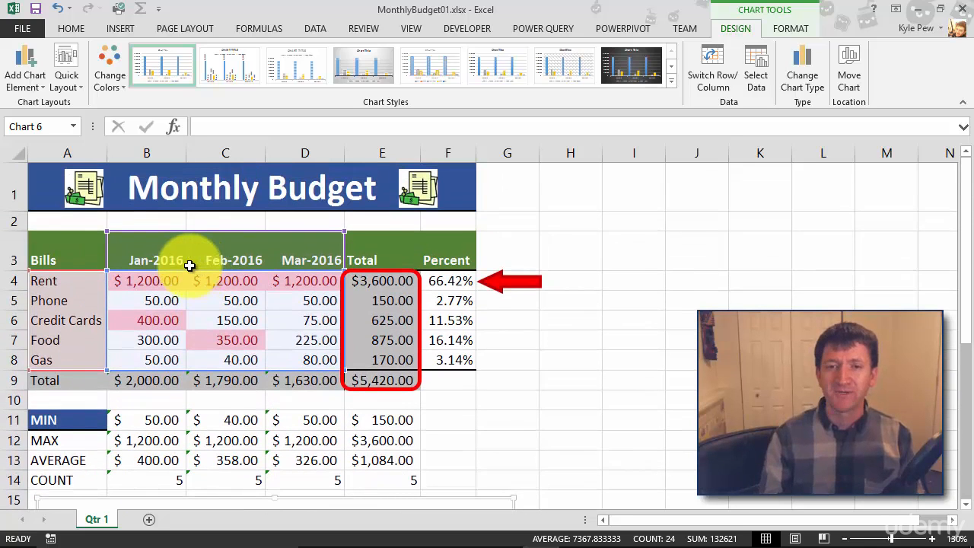
# Step: Change January Rent in B4 and scroll down to the redrawn chart
pyautogui.click(146, 280)
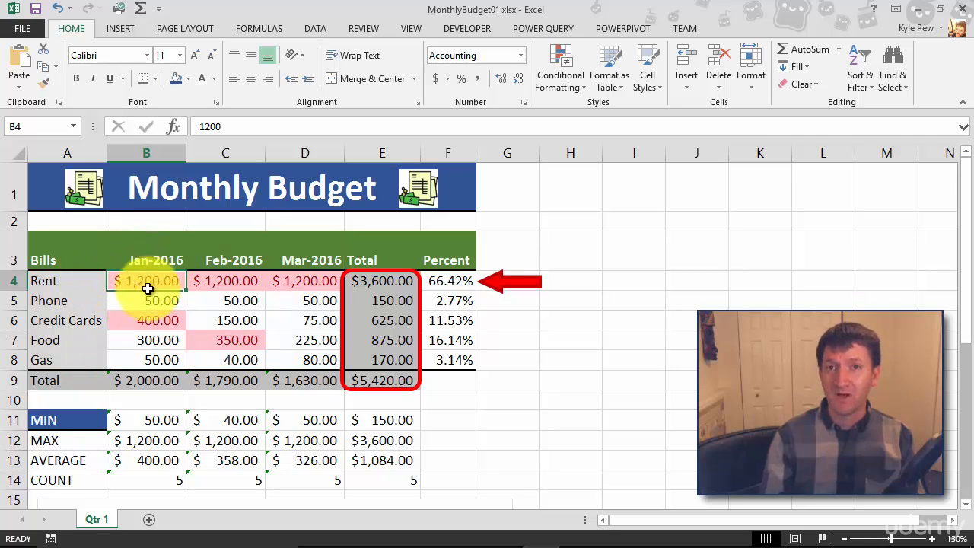
pyautogui.write('25')
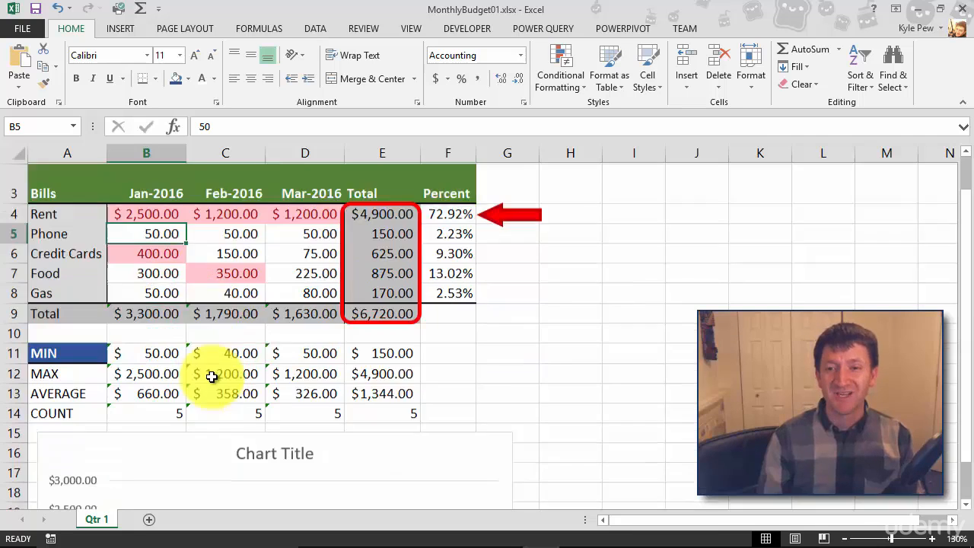
pyautogui.scroll(-3)
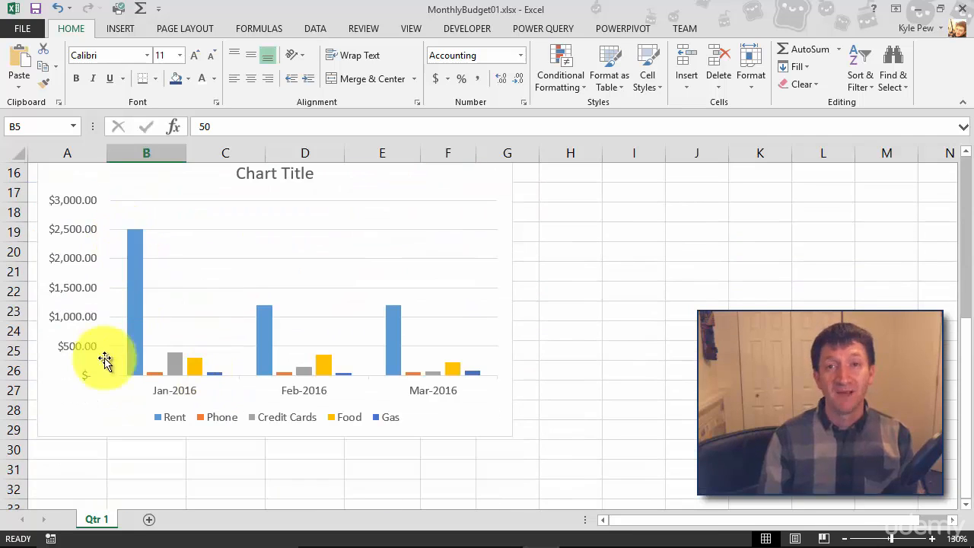
pyautogui.moveTo(114, 390)
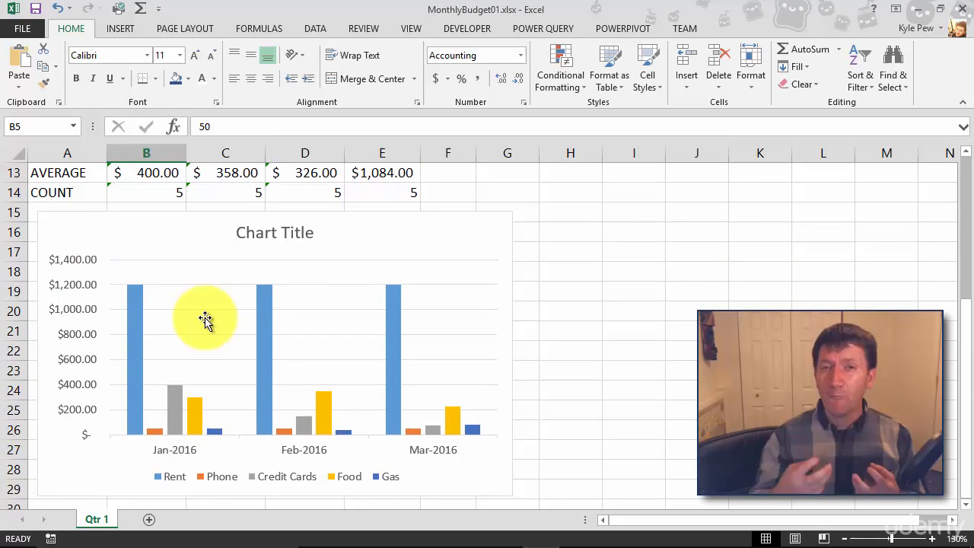
# Step: Scroll up to check January Rent restored to $1,200
pyautogui.scroll(3)
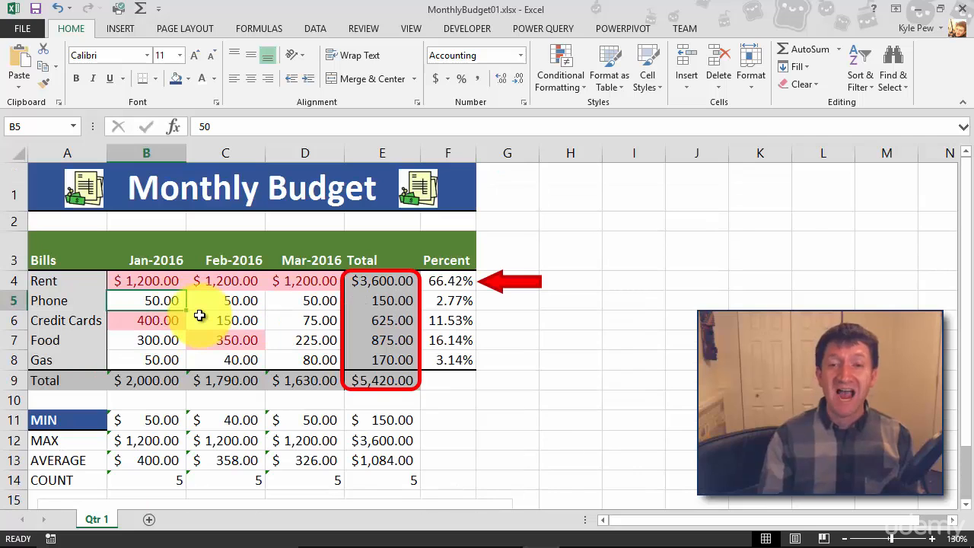